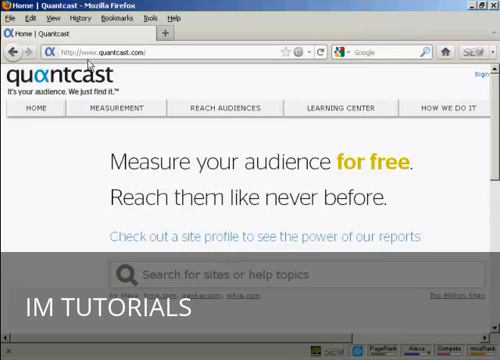
mouse_move(163, 74)
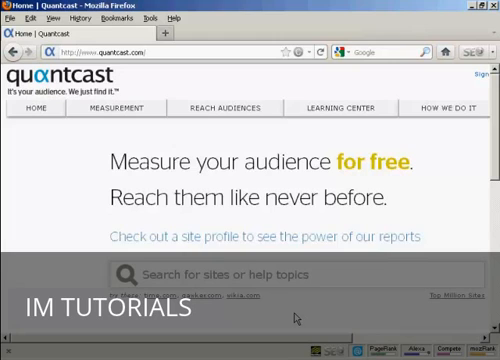
Search Quantcast for time.com and scroll down to its daily global traffic chart
text(time.com)
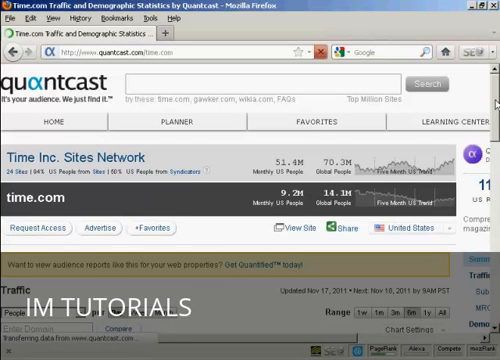
scroll(down, 3)
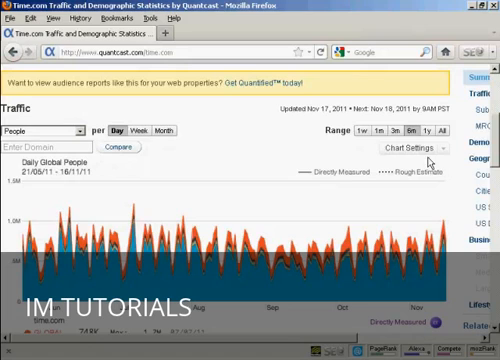
mouse_move(45, 190)
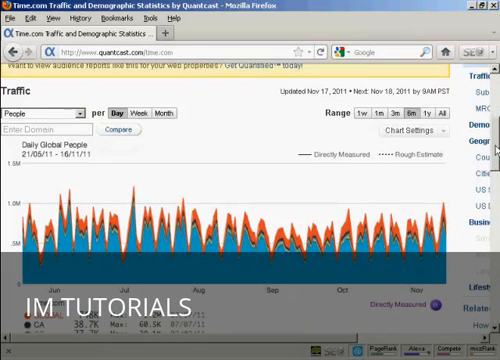
Scroll to the per-country traffic legend (GLOBAL, CA, GB, IN, AU, US) and US Demographics
scroll(down, 3)
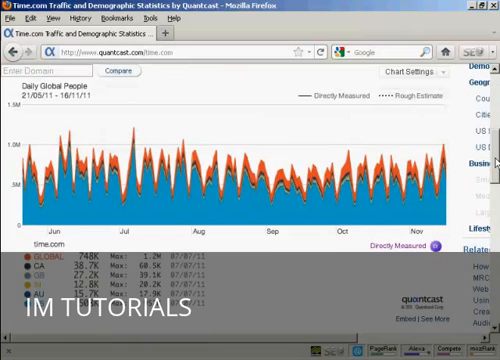
scroll(down, 3)
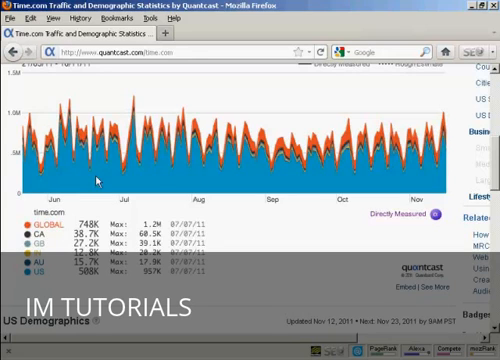
mouse_move(260, 235)
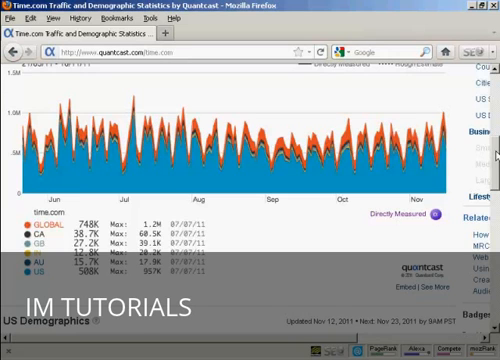
scroll(down, 3)
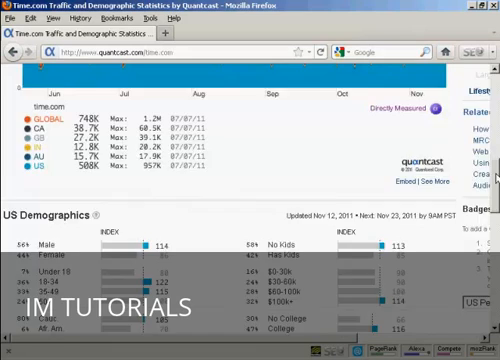
Scroll until the ethnicity and education indexes of US Demographics are fully visible
scroll(down, 3)
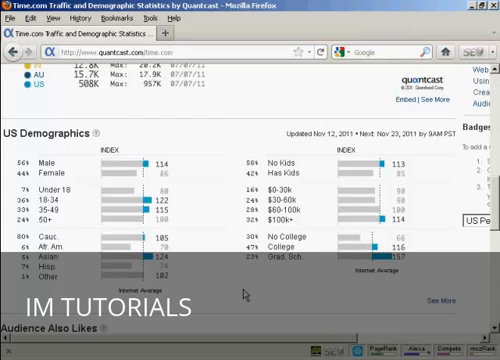
mouse_move(245, 295)
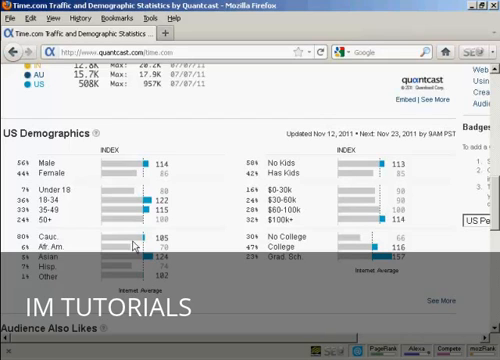
mouse_move(146, 172)
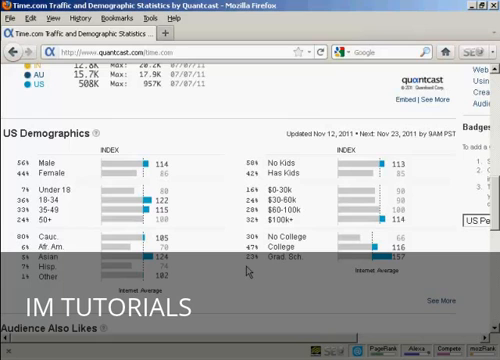
mouse_move(277, 325)
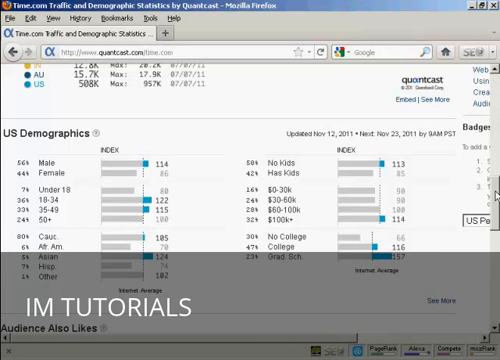
Scroll to the Audience Also Likes affinity sites listed by category
scroll(down, 3)
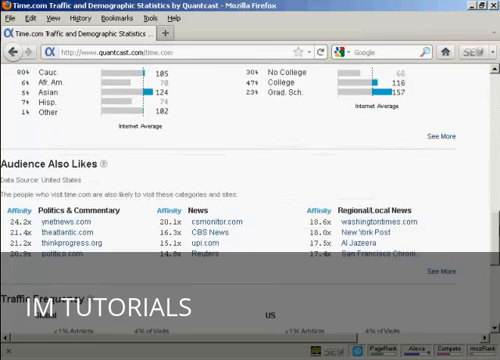
scroll(down, 3)
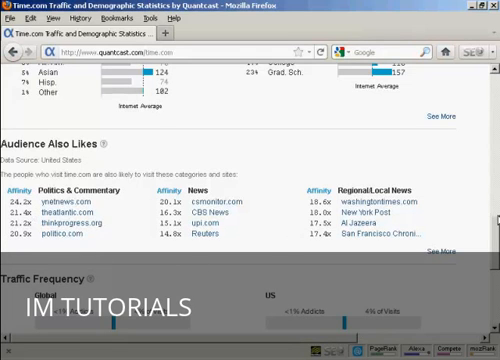
Scroll through Traffic Frequency (addicts, regulars, passers-by) to Business Activity
scroll(down, 3)
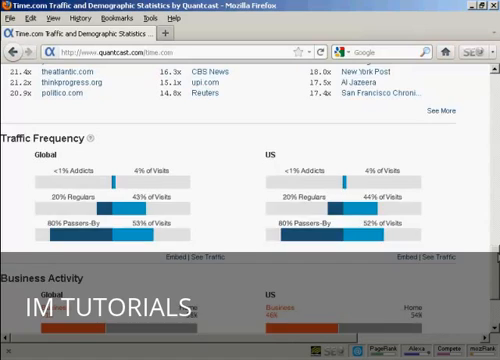
scroll(down, 3)
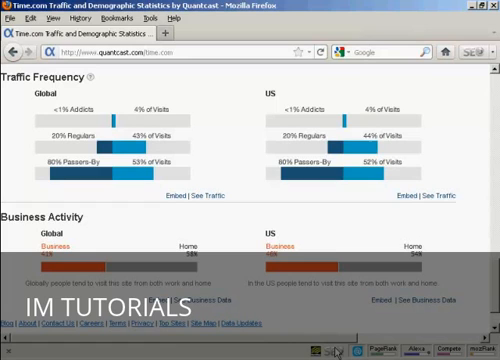
mouse_move(413, 329)
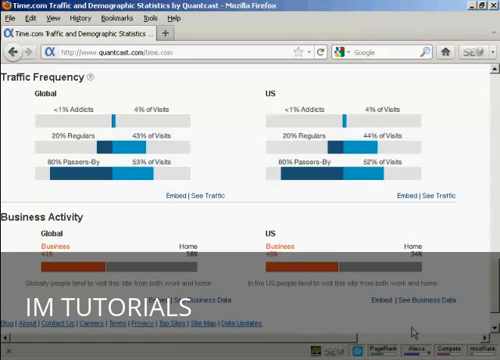
Show the time.com Countries table led by the United States, Canada and India
scroll(down, 3)
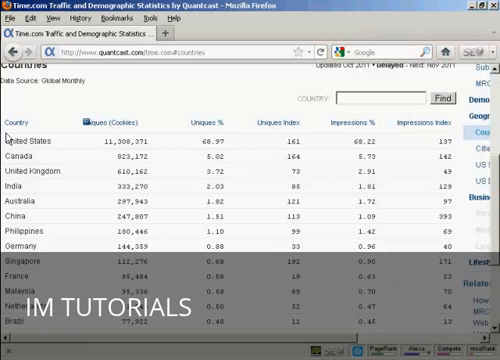
mouse_move(78, 213)
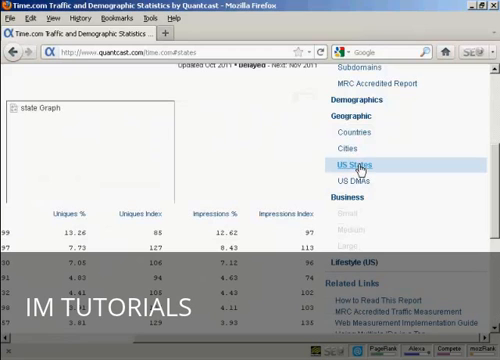
Load the US States heat map and table, led by California, New York and Texas
click(370, 160)
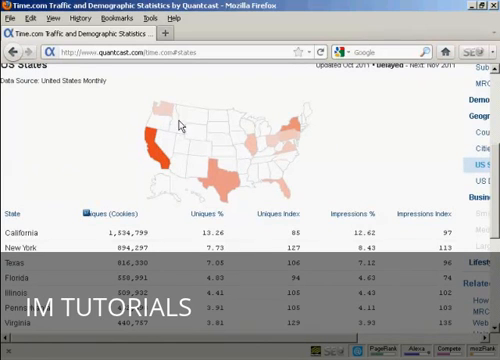
mouse_move(305, 193)
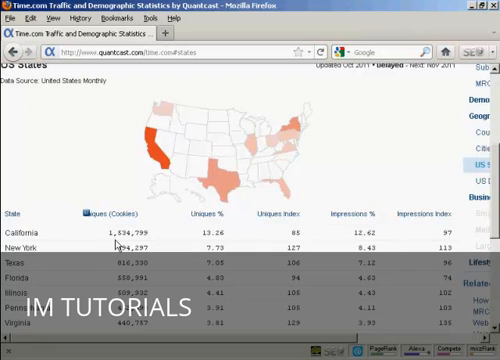
mouse_move(158, 245)
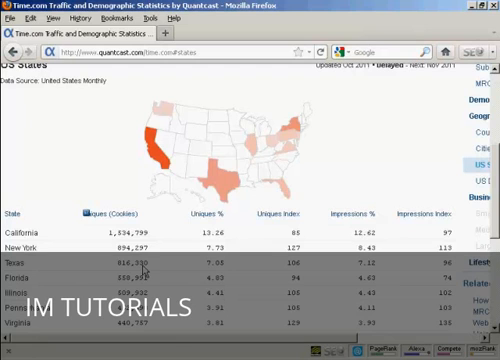
scroll(down, 3)
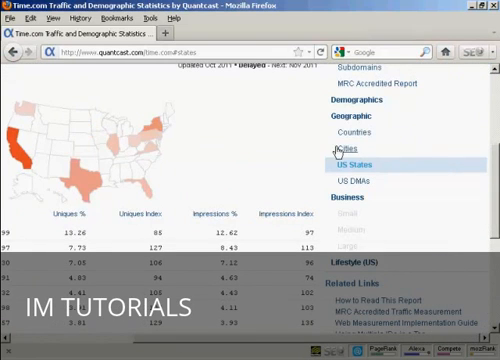
Show the Cities table headed by New York, Chicago and Los Angeles
click(349, 150)
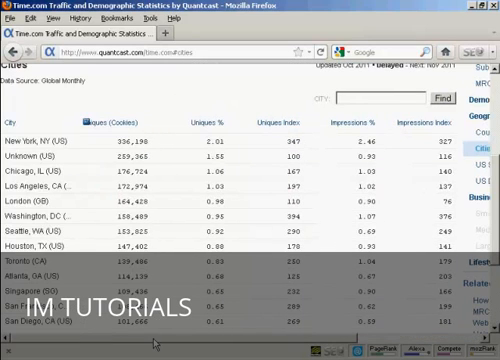
mouse_move(197, 163)
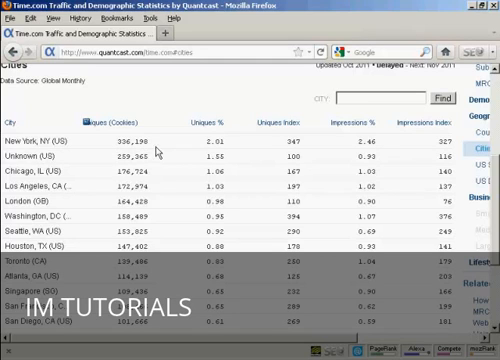
mouse_move(345, 335)
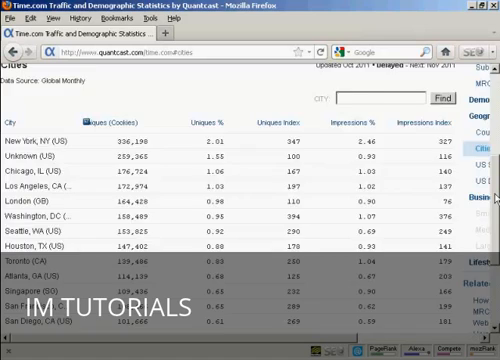
scroll(up, 3)
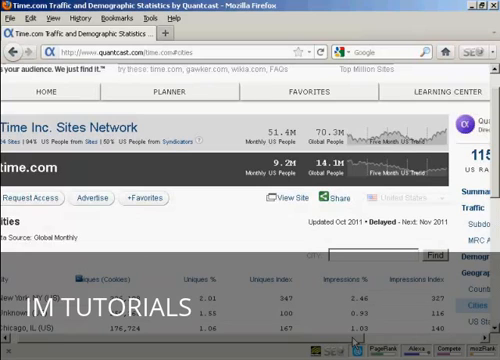
Return to the profile header showing US rank 115 and 9.2M monthly US people
scroll(right, 3)
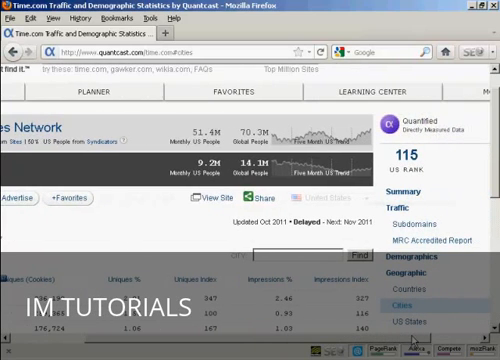